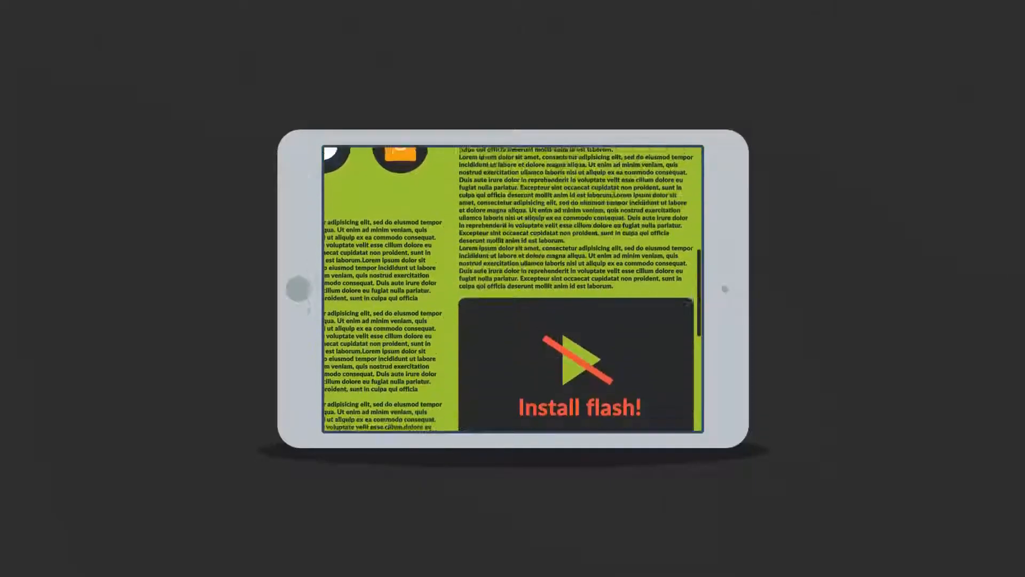
pyautogui.scroll(-3)
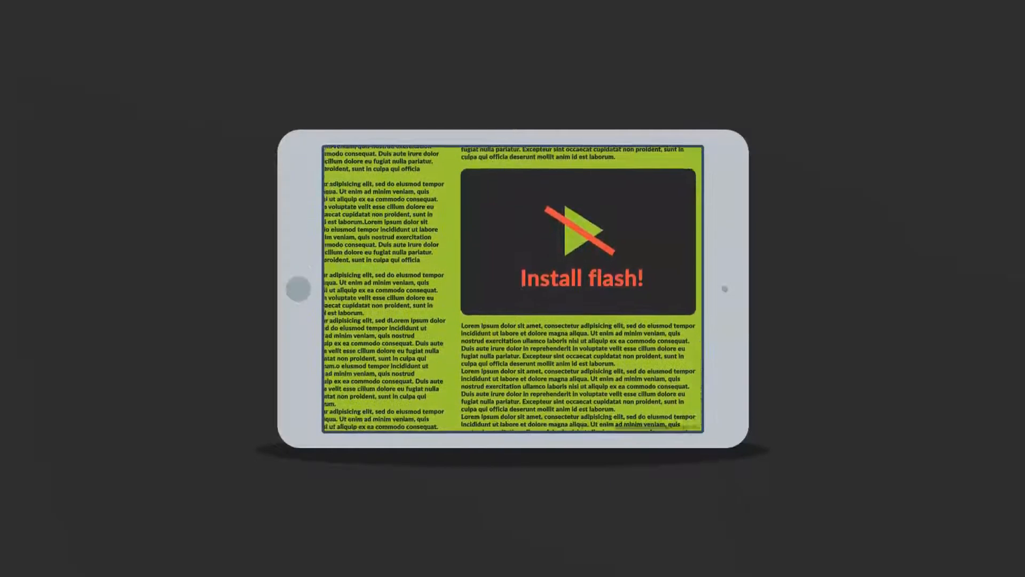